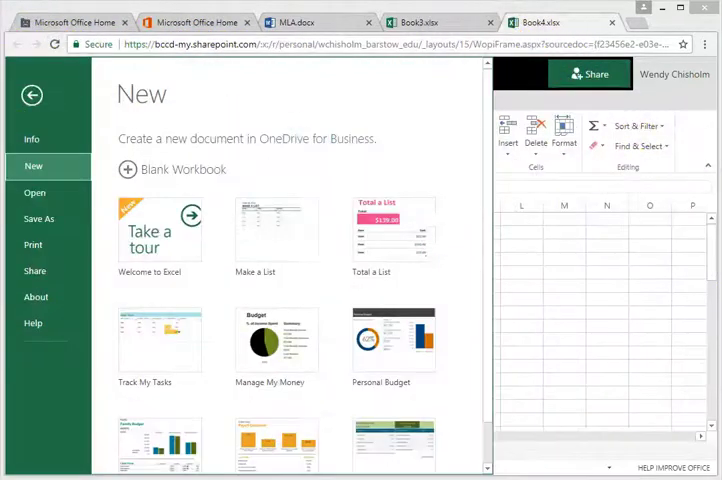
mouse_move(444, 304)
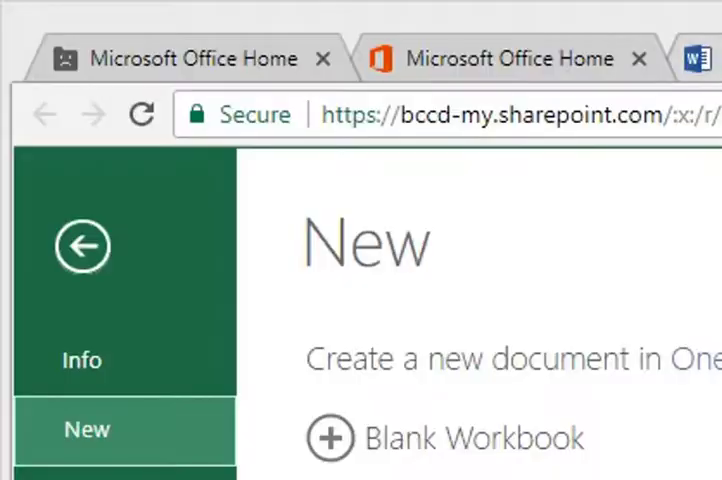
Step: Return to the Microsoft Office Home page from the Excel New screen
left_click(196, 20)
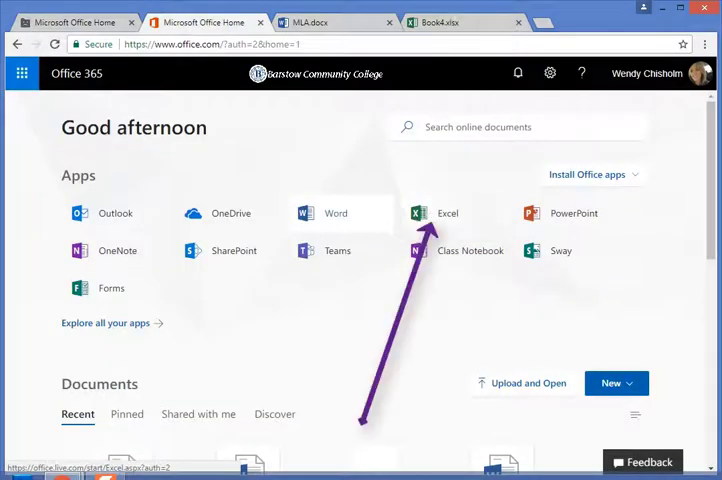
Step: Launch Excel from the Office 365 app tiles, opening blank workbook Book4
left_click(448, 212)
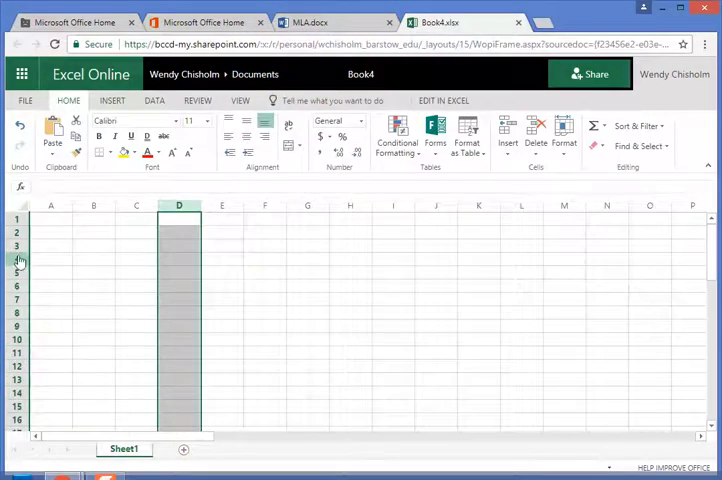
left_click(20, 258)
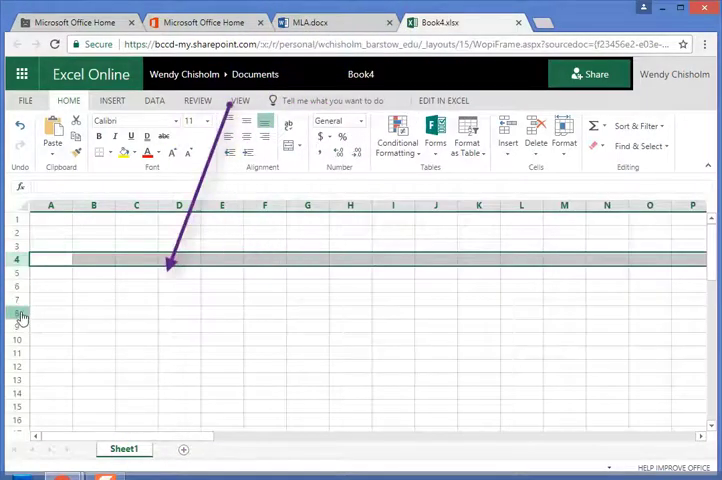
left_click(20, 326)
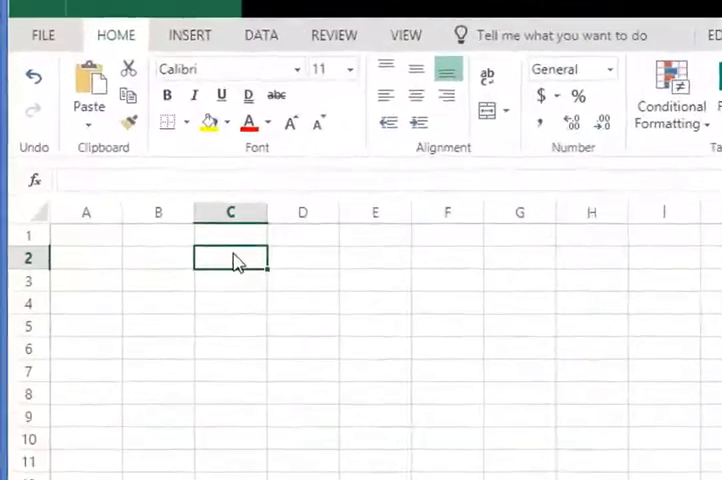
Step: Enter the word CELL into cell C2
type("CELL")
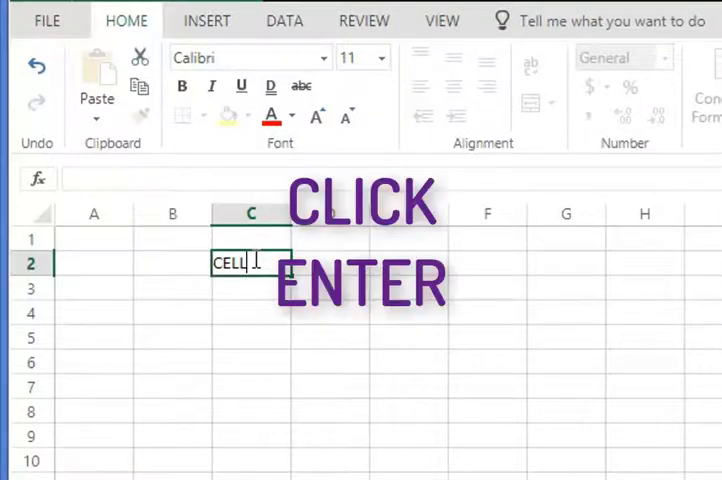
key("enter")
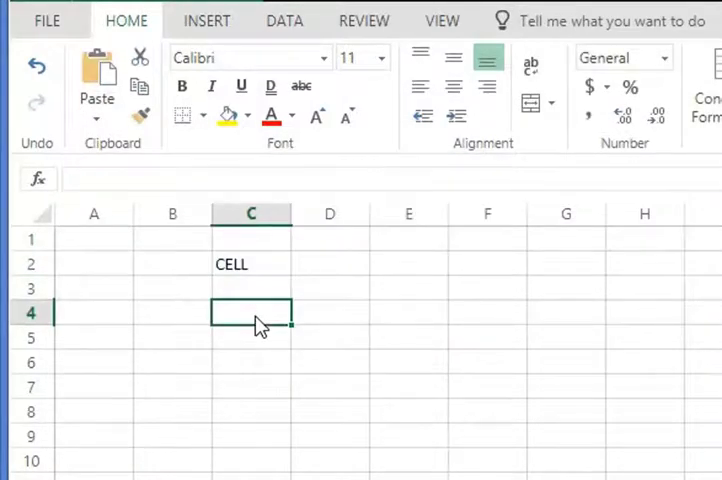
Step: Enter 9 in C4, 3 in C5, and the plain text 9+3 in C7
type("9")
left_click(252, 336)
type("3")
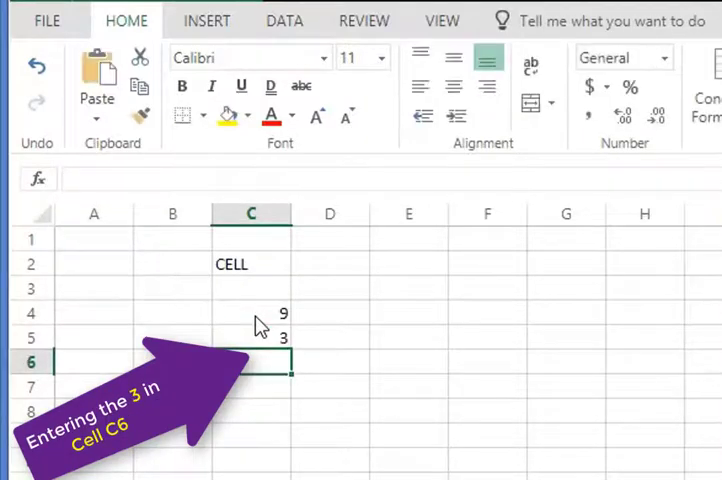
left_click(252, 312)
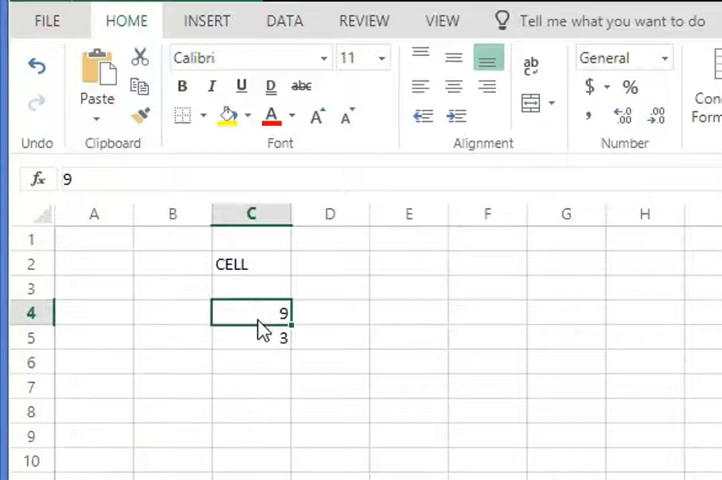
left_click(252, 386)
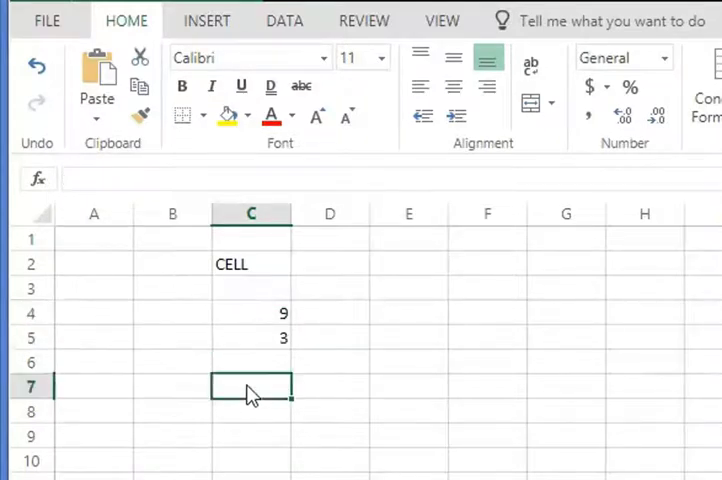
type("9+3")
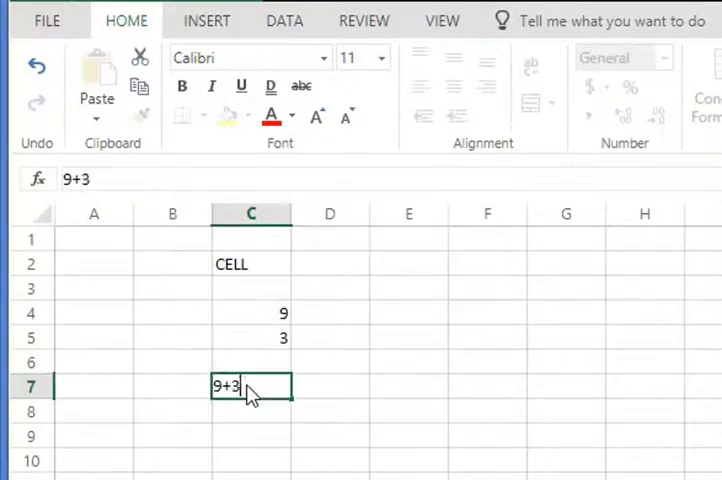
key("enter")
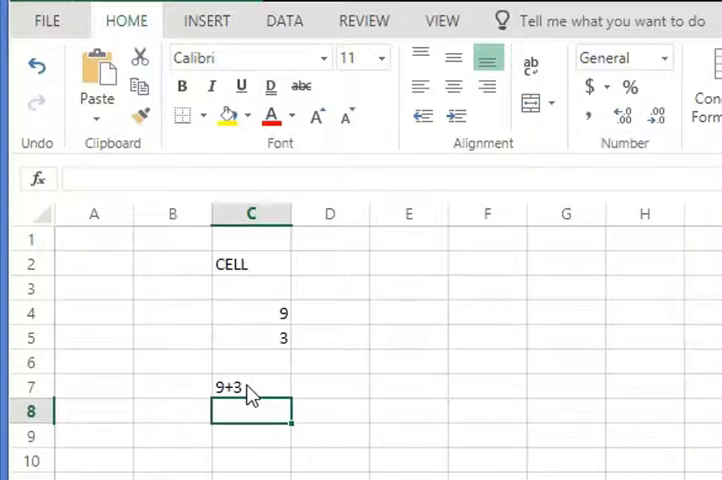
Step: Enter the formula =9+3 in C8 so it calculates 12
type("=")
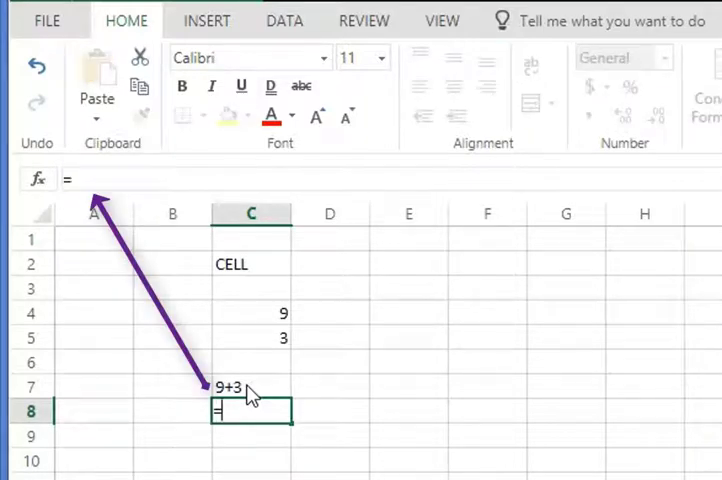
mouse_move(62, 176)
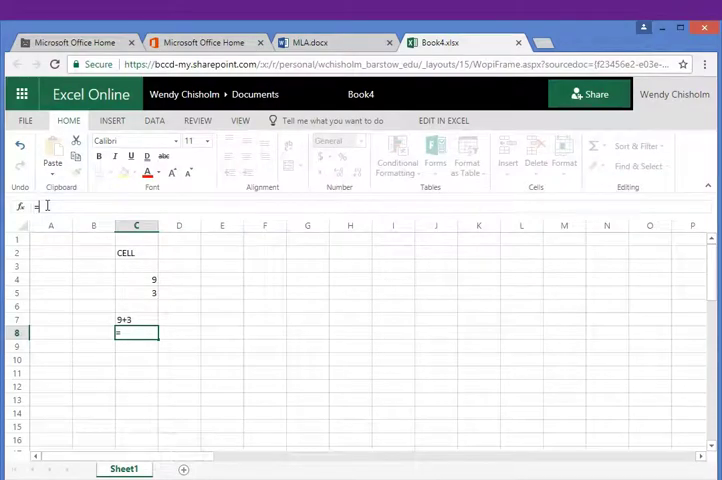
type("9+3")
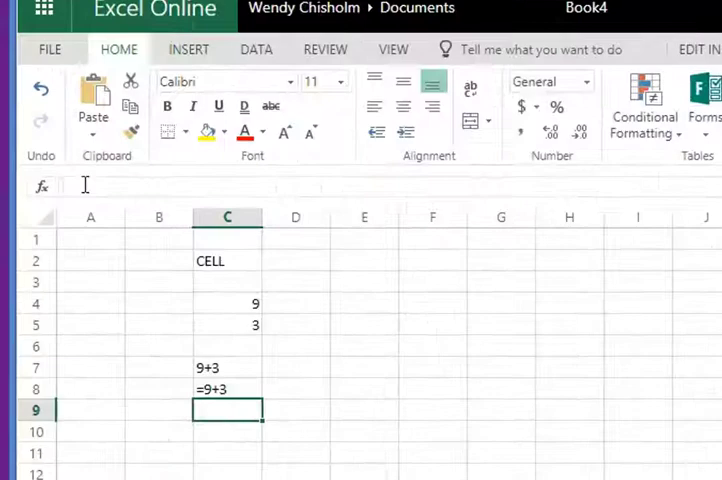
key("Return")
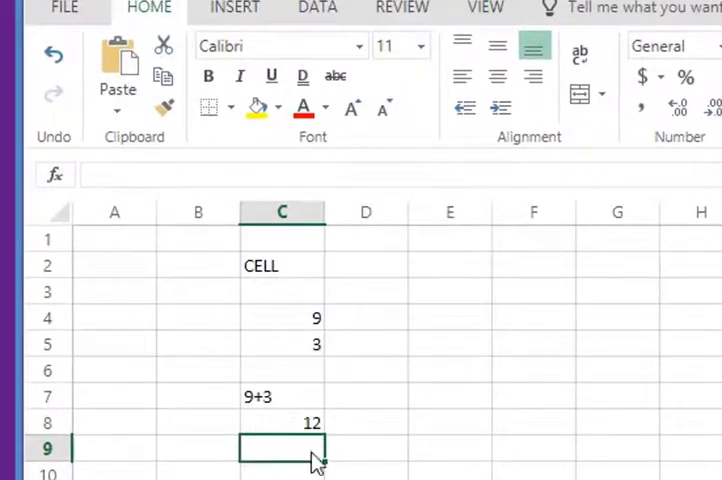
mouse_move(290, 424)
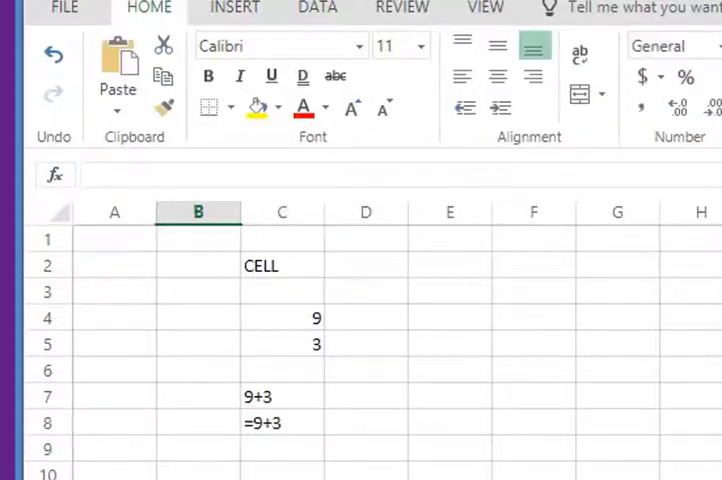
Step: Reveal the formula =9+3 behind the 12 in C8 without changing it
key("Return")
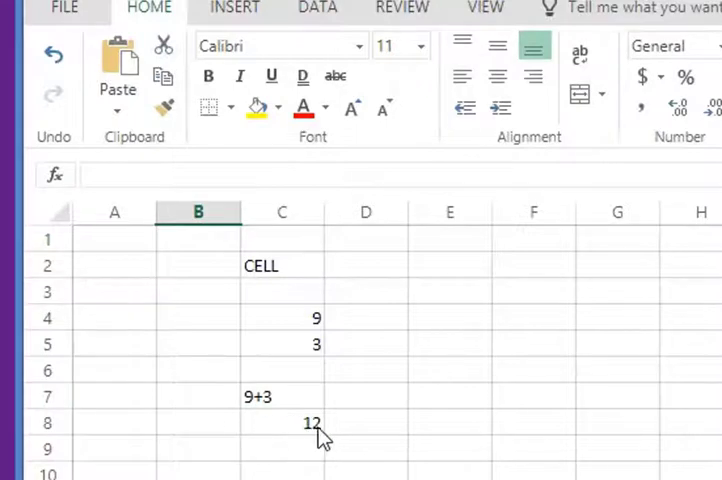
left_click(280, 422)
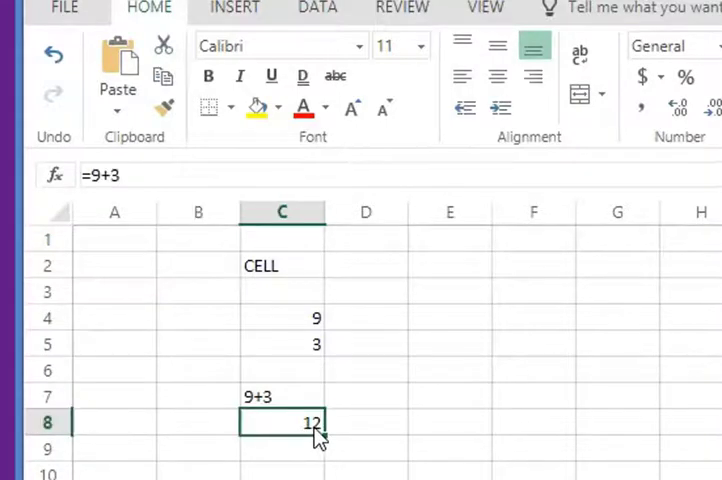
double_click(280, 422)
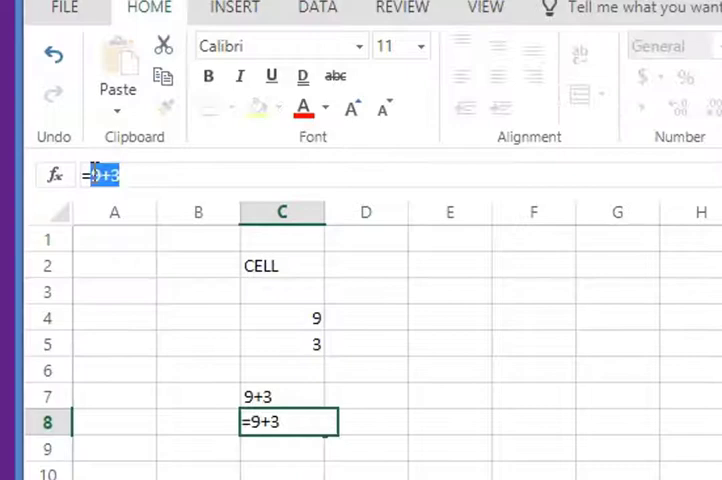
key("Return")
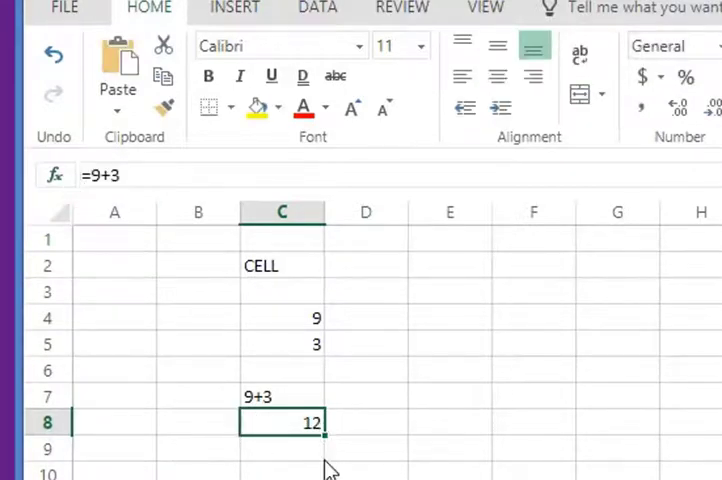
Step: Clear all entries from cells C2 through C8
left_click_drag(280, 264, 280, 422)
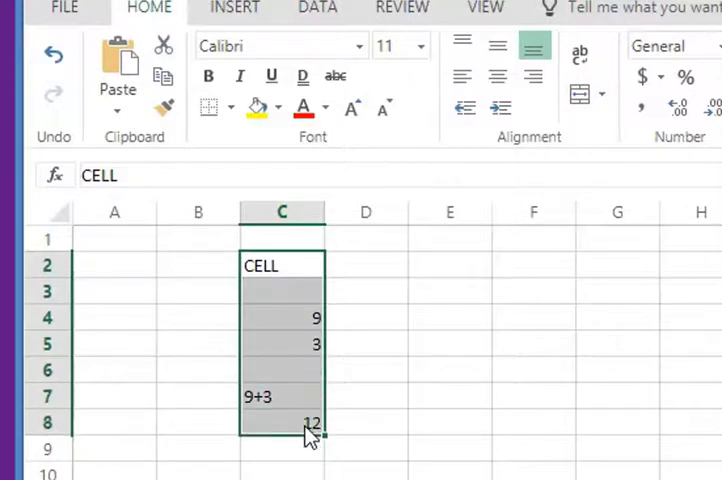
key("Delete")
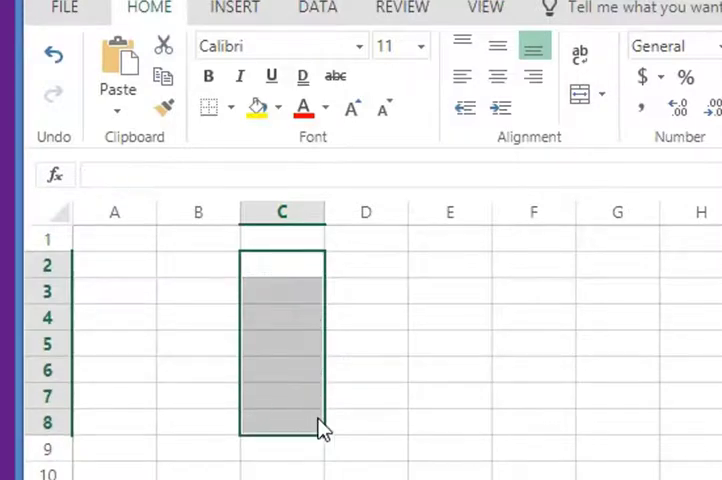